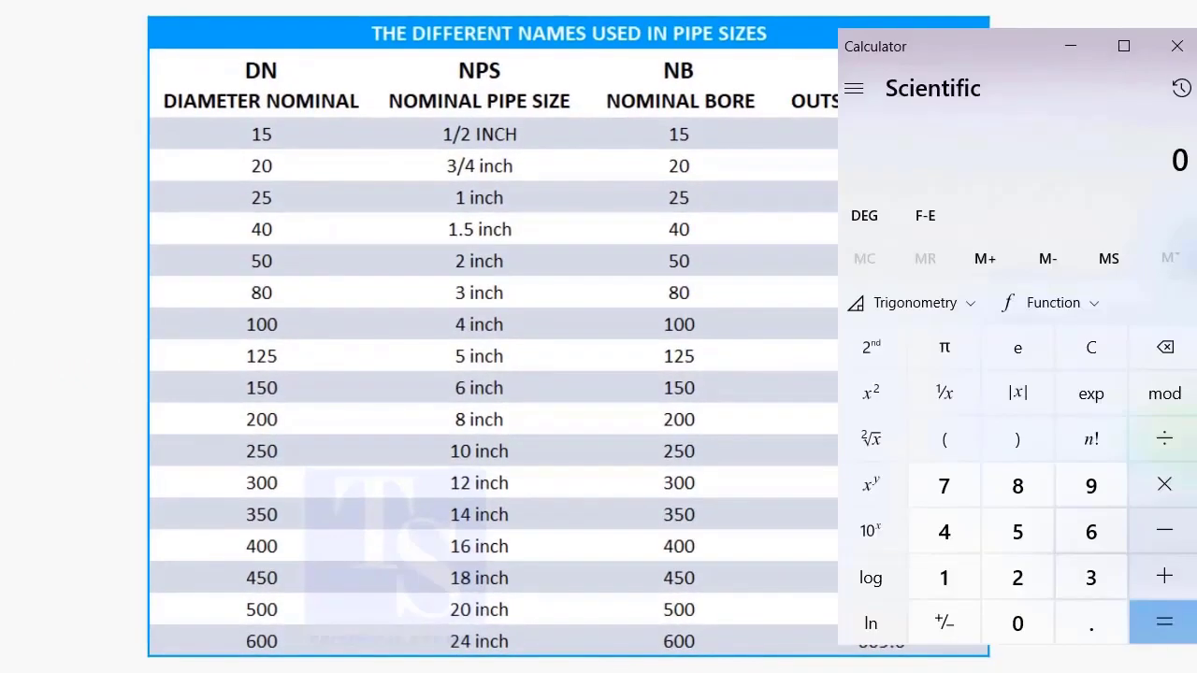
Enter 12 × 25.4 to convert the 12-inch pipe size to millimetres
left_click(943, 576)
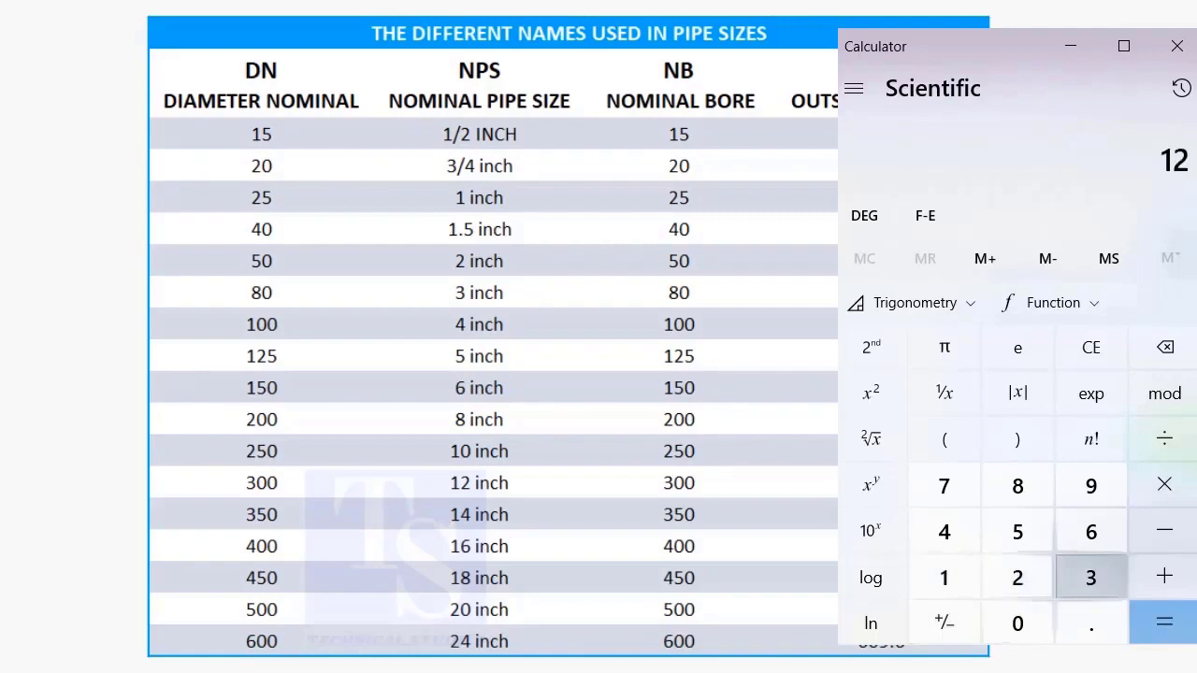
left_click(1163, 482)
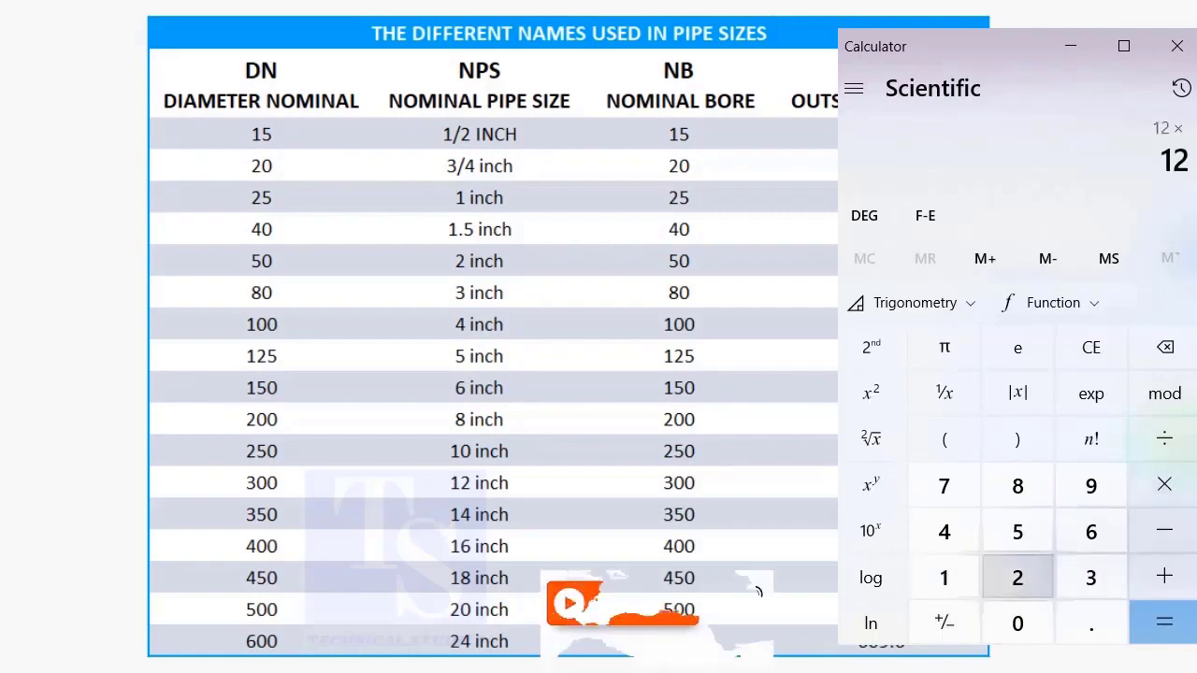
left_click(1018, 531)
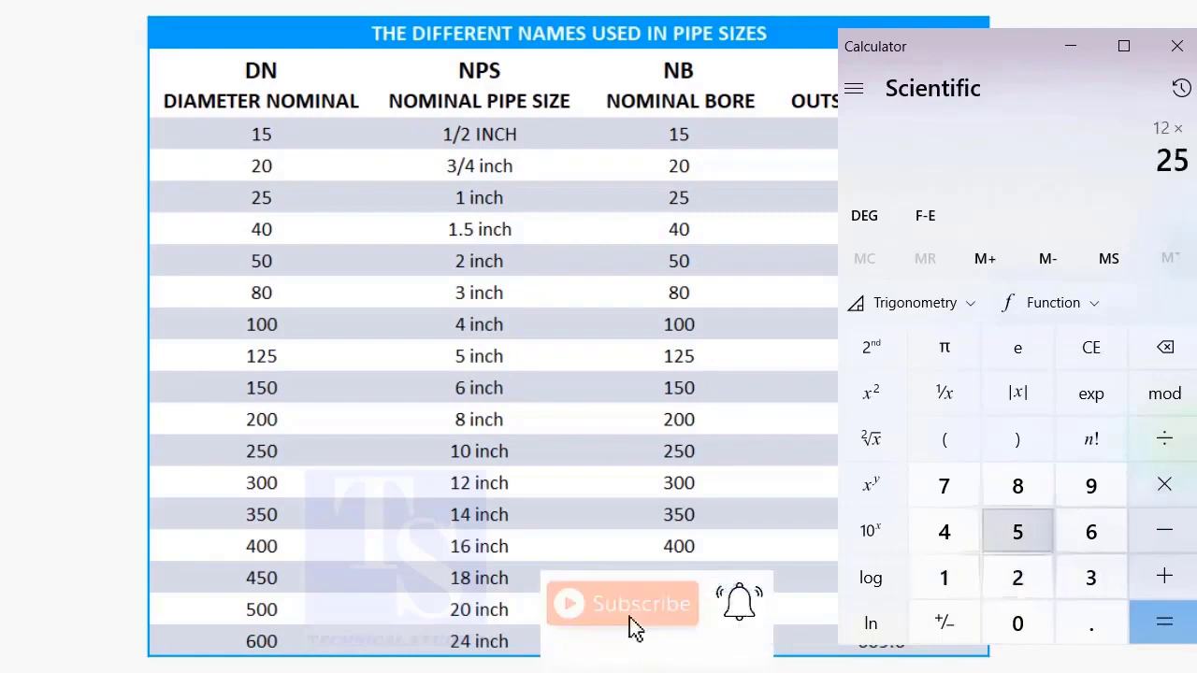
left_click(943, 531)
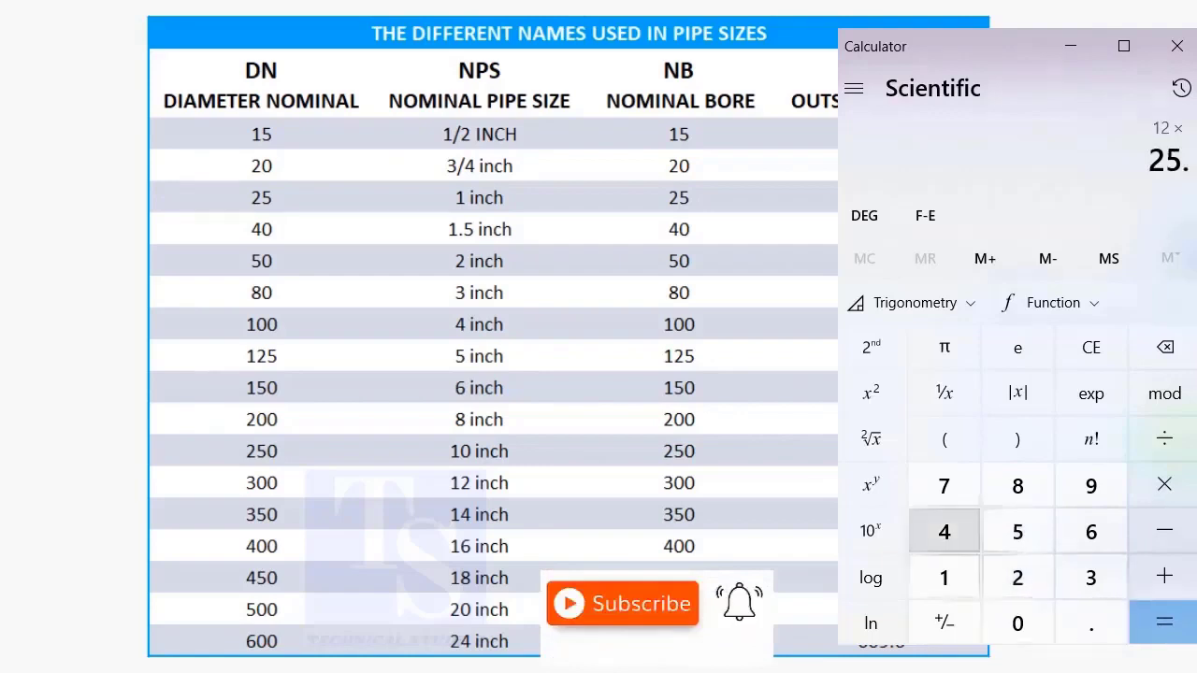
left_click(942, 531)
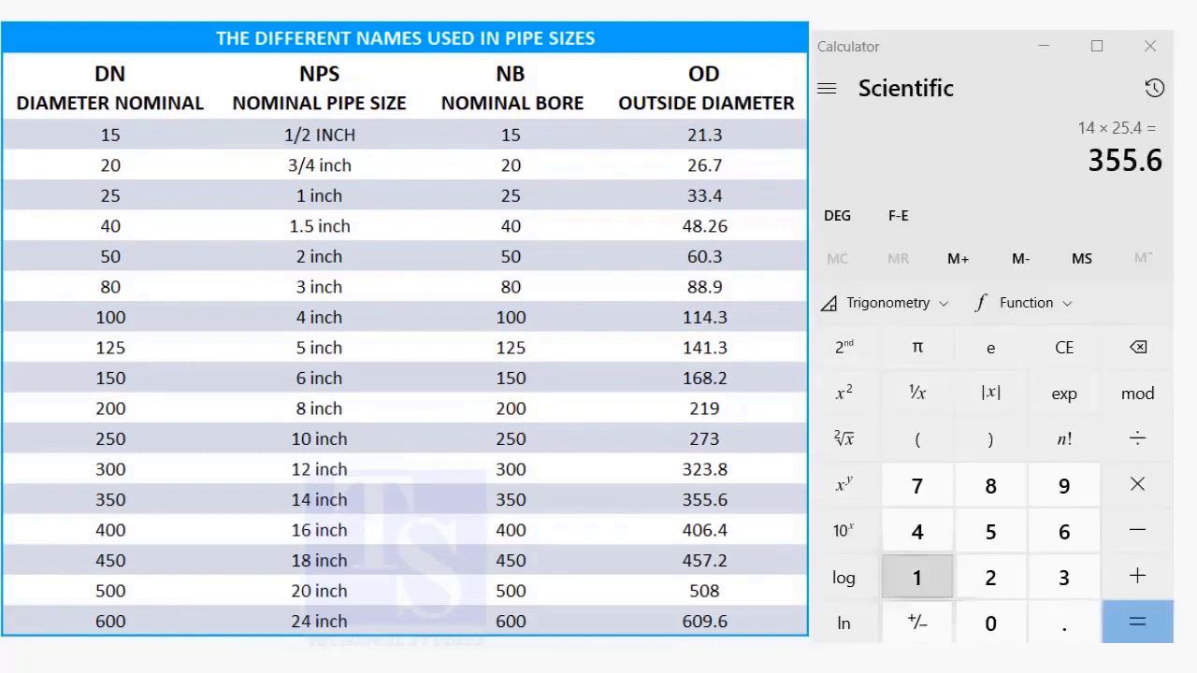
Start a fresh entry of 14 for the next inch-to-millimetre conversion
left_click(1136, 482)
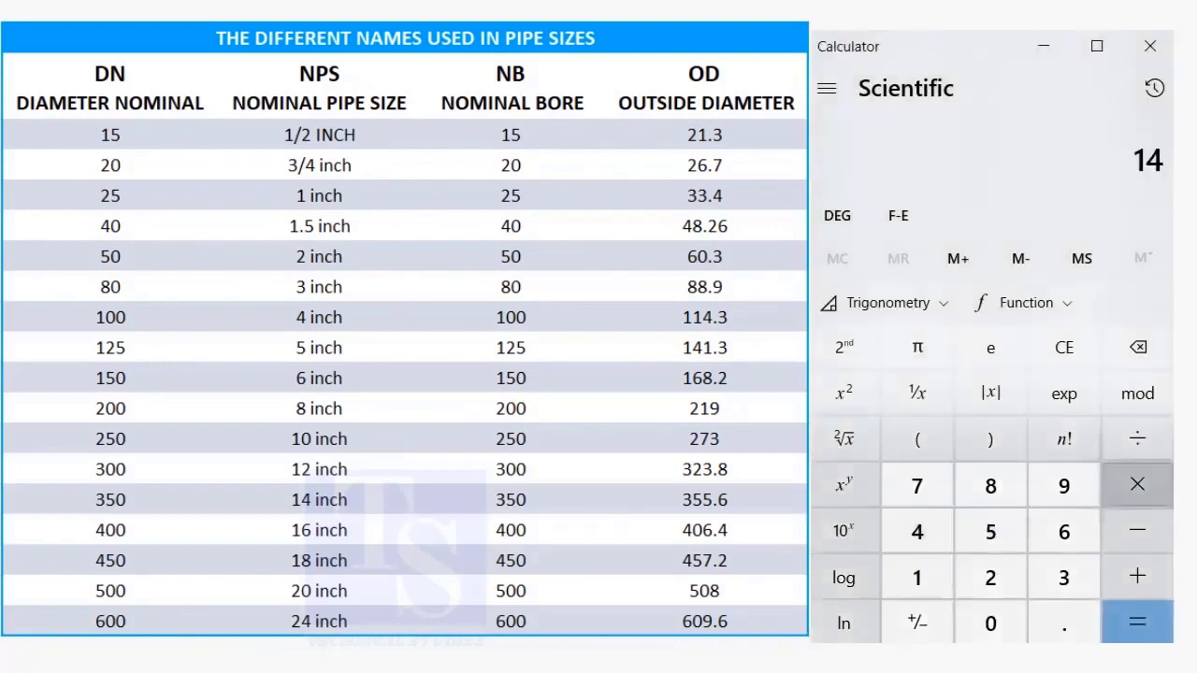